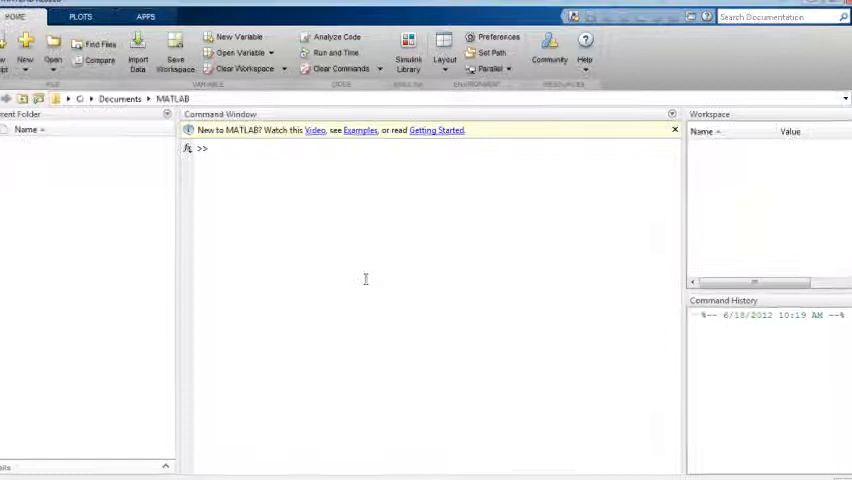
# - Define a = 1, b = 2, c = a+b and d = cos(a) in the Command Window
pyautogui.write('a = 1')
pyautogui.write('b = 2')
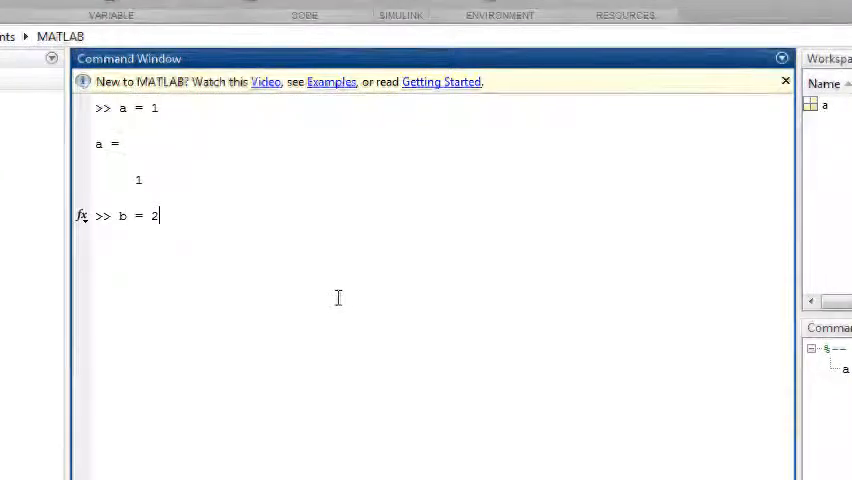
pyautogui.press('Enter')
pyautogui.write('d = cos(a')
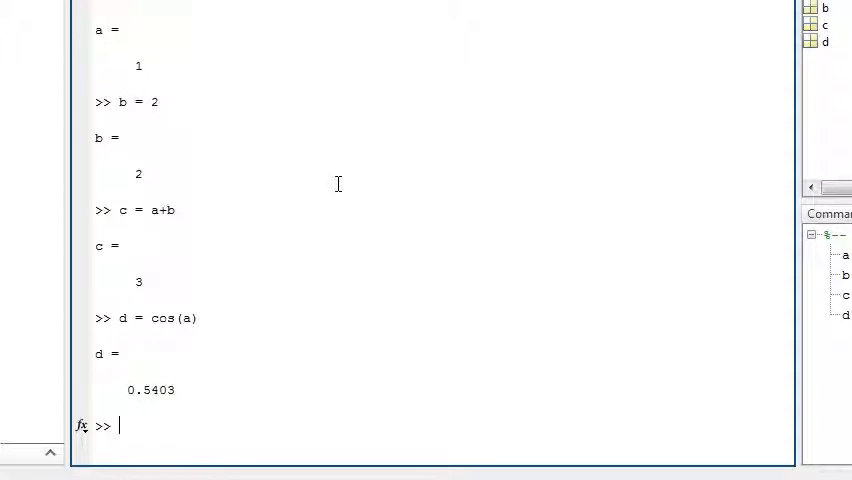
# - Create t as [1 2 3 4 5] by listing elements, then again as t = 1:5
pyautogui.write('t = [1')
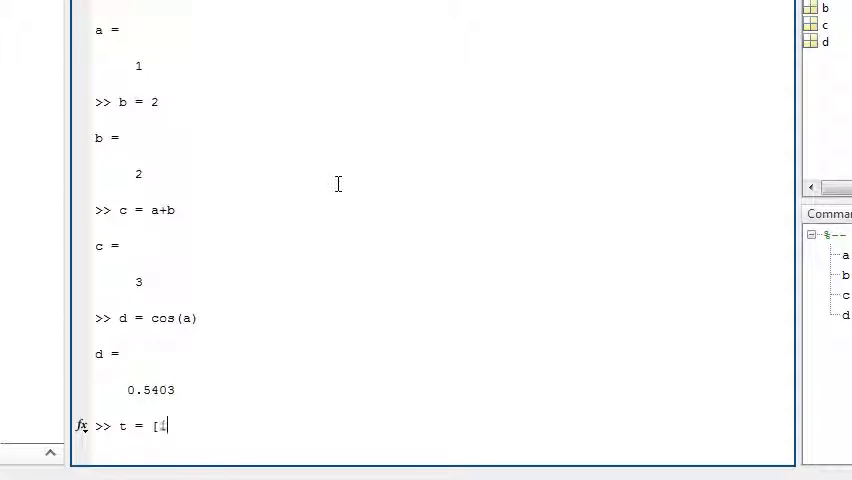
pyautogui.write('2 3 4 5')
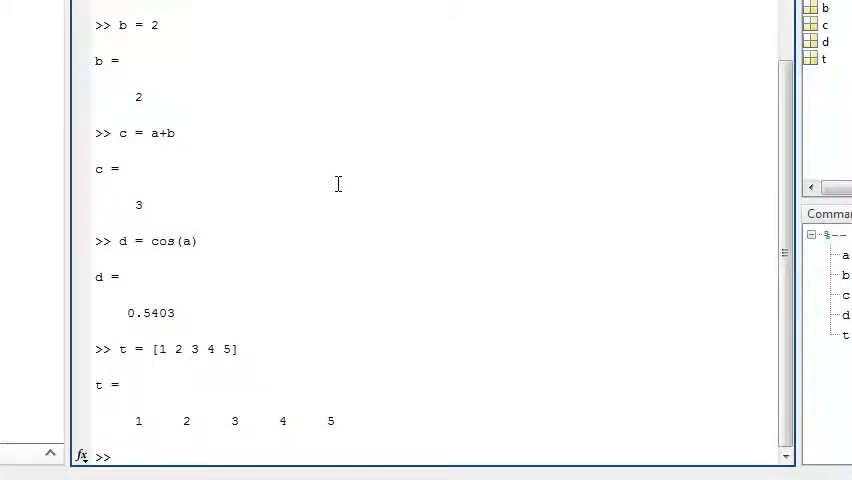
pyautogui.write('t')
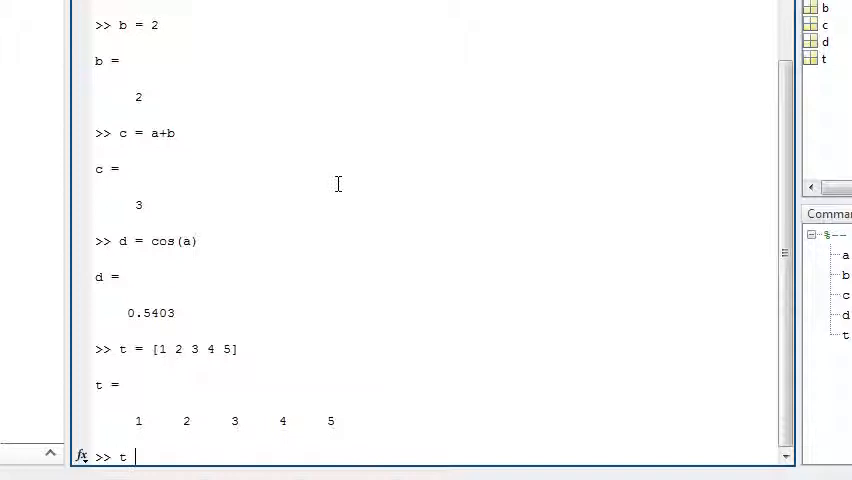
pyautogui.write('= 1:5')
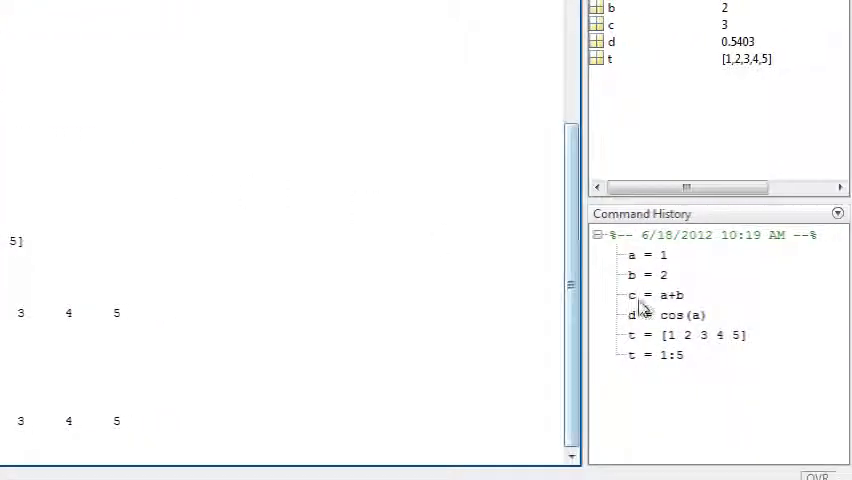
pyautogui.click(684, 356)
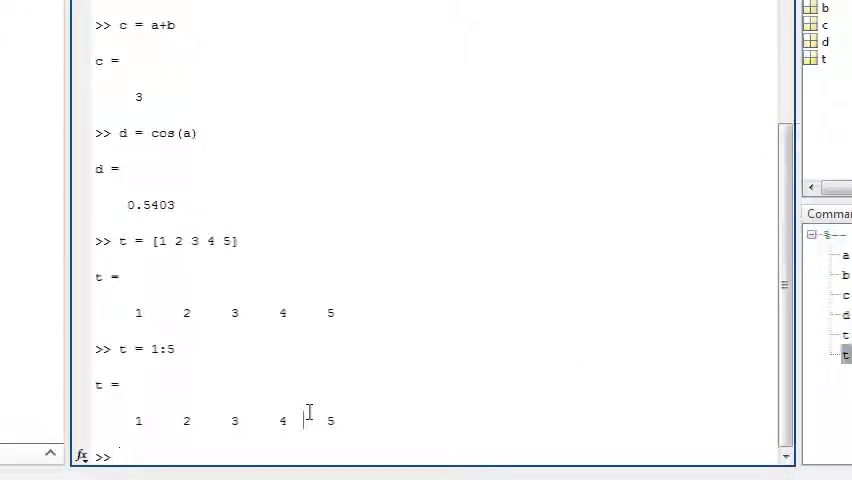
pyautogui.write('t = 1:5')
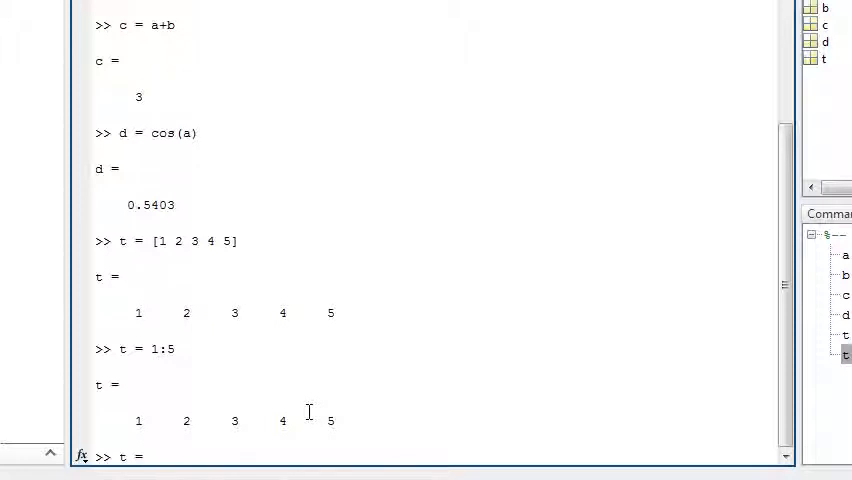
# - Redefine t = 0:0.01:1 with and without a semicolon, then run whos and echo b
pyautogui.write('0:0.')
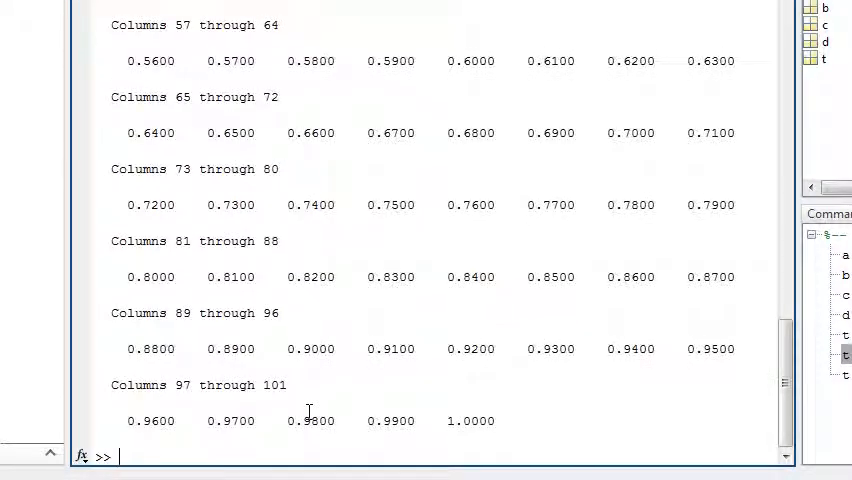
pyautogui.write('t = 0:0.01:1;')
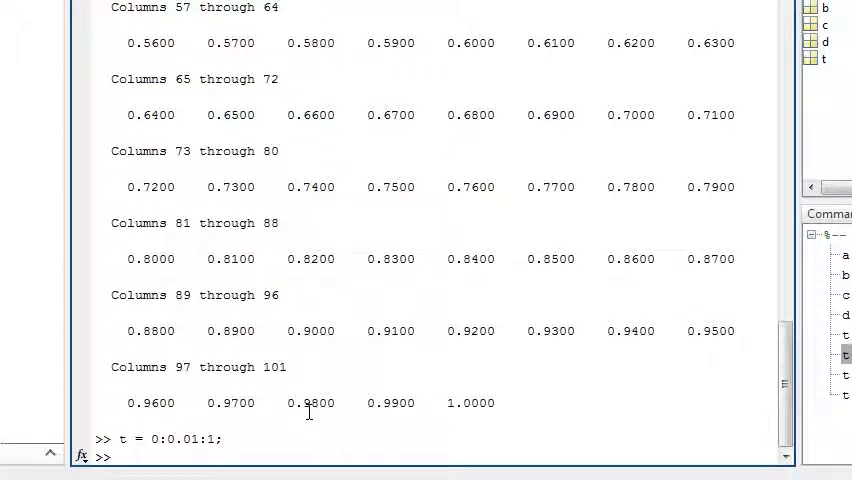
pyautogui.write('whos')
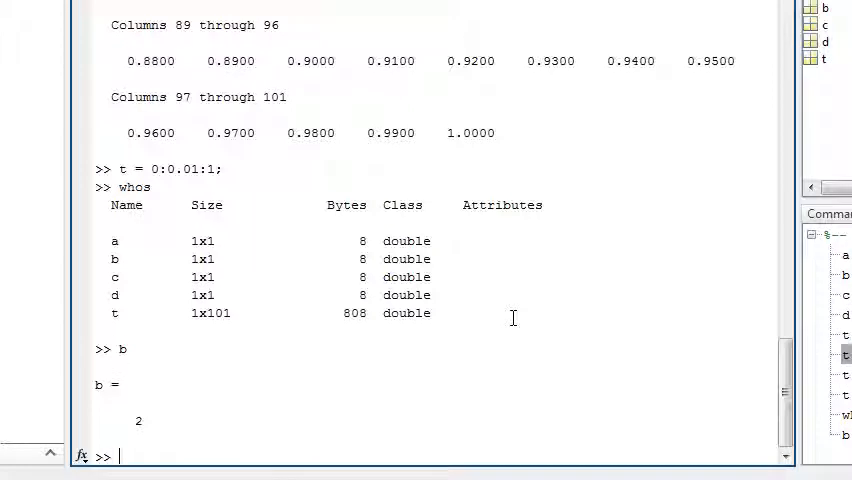
# - Compute y = sin(2*pi*t) and plot y against t with plot(t,y)
pyautogui.write('y = sin')
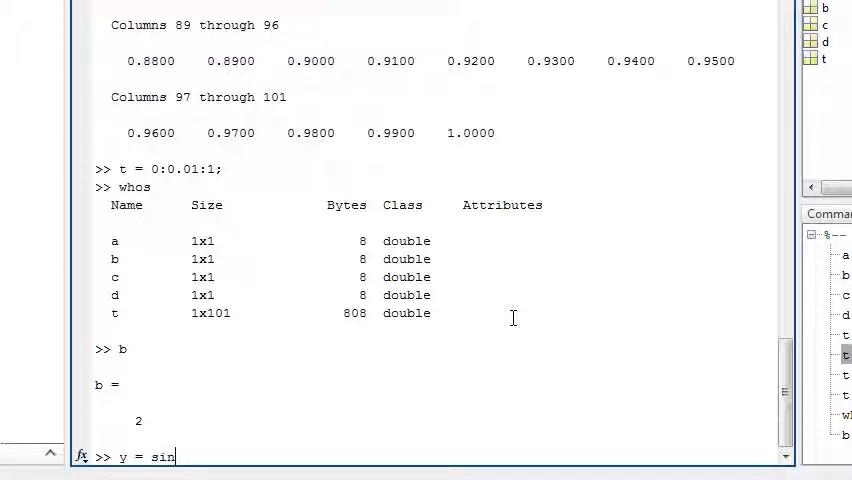
pyautogui.write('(2*pi')
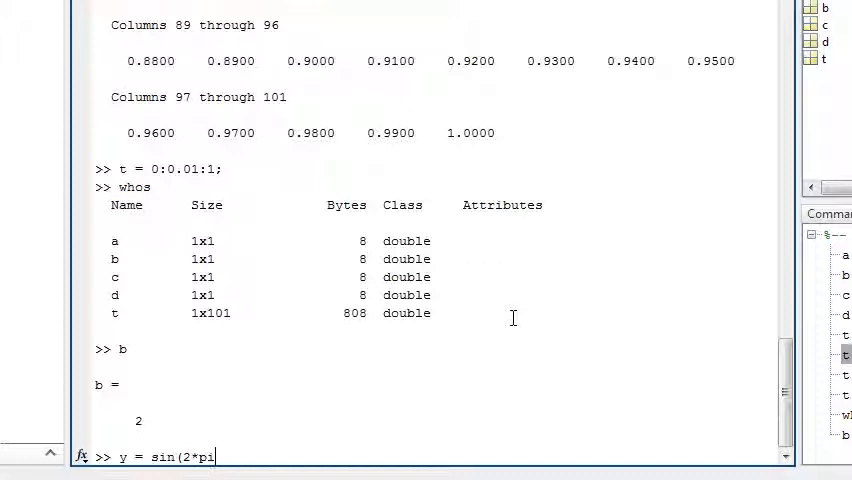
pyautogui.write('*t)')
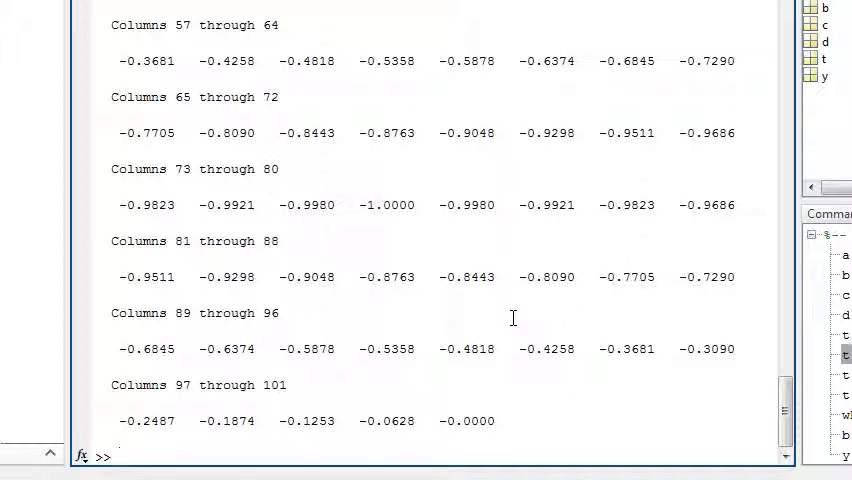
pyautogui.write('plot(t,y')
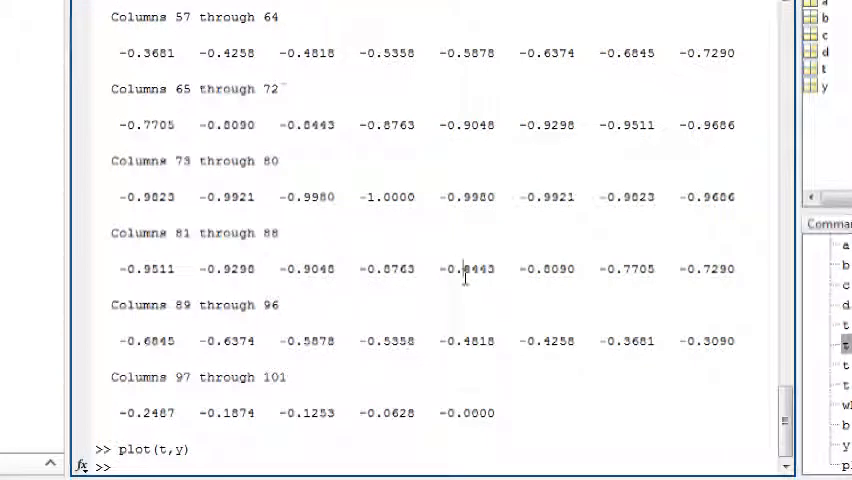
# - Create complex x = 3+4i and matrix a = [1 2 3; 4 5 6; 7 8 10], then begin data =
pyautogui.write('x = 3')
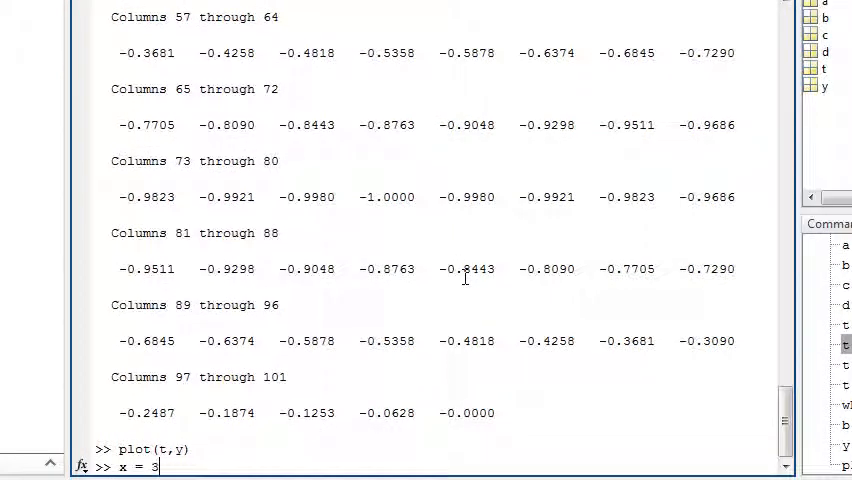
pyautogui.write('+4i')
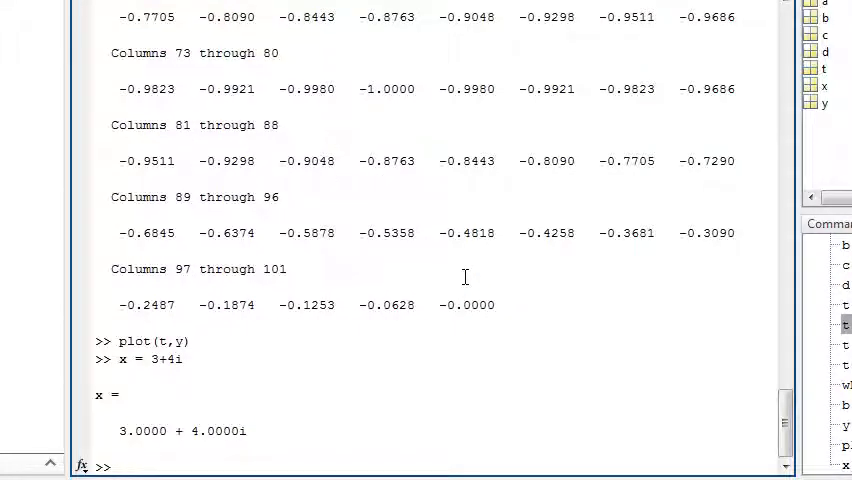
pyautogui.write('a = [1 2 3;4 5 6;')
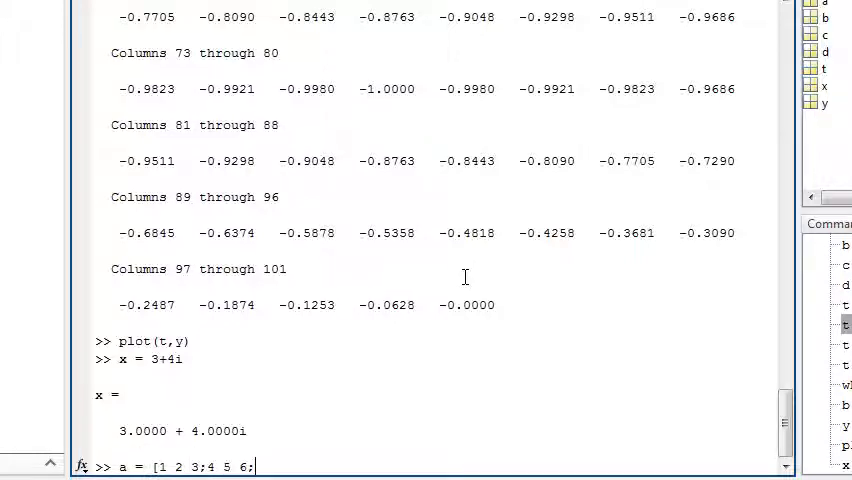
pyautogui.write('7 8 9]')
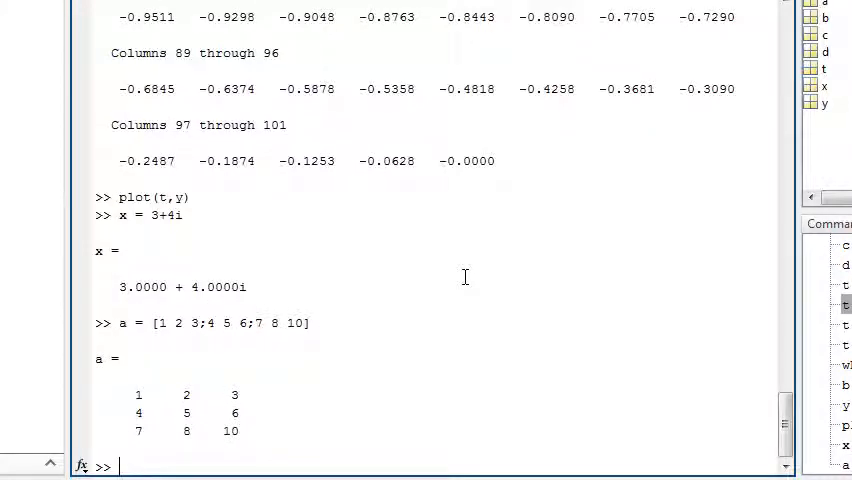
pyautogui.write('data =')
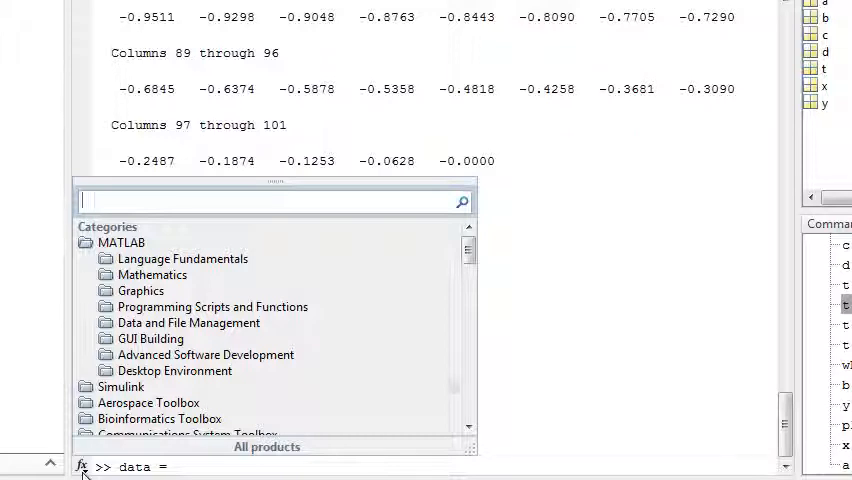
# - Browse the Mathematics function categories and search the function browser for 'uniformly rand'
pyautogui.click(152, 274)
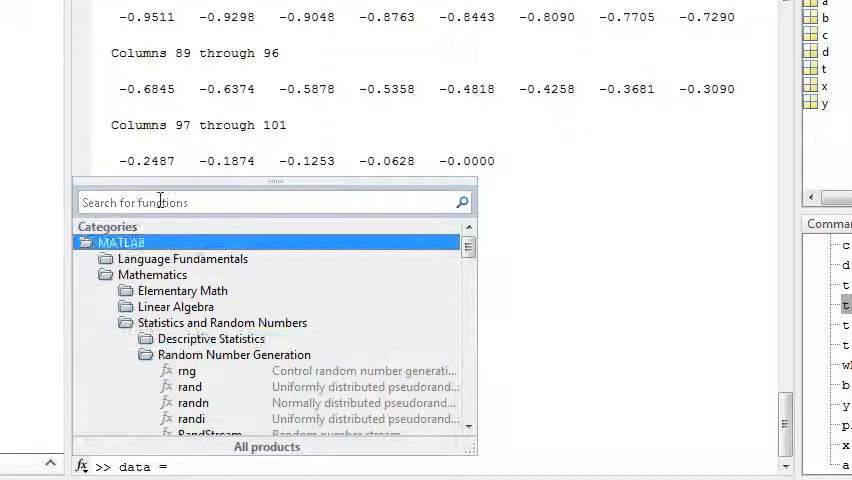
pyautogui.write('uniformly rand')
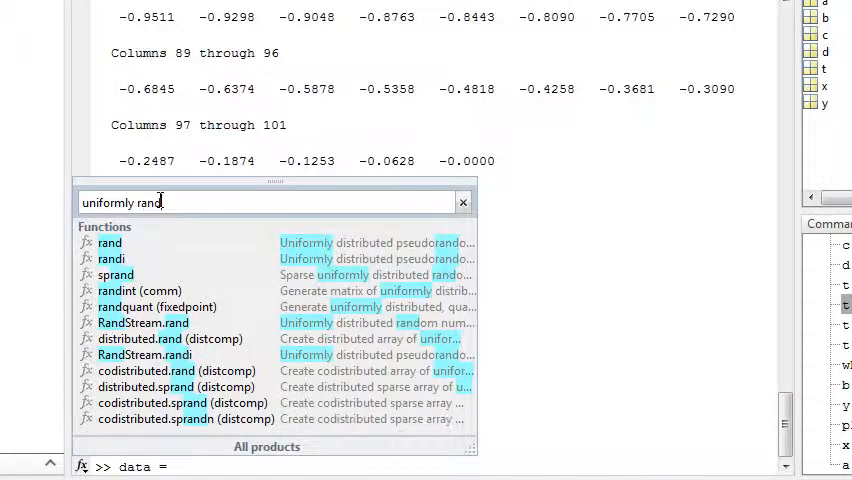
pyautogui.moveTo(108, 242)
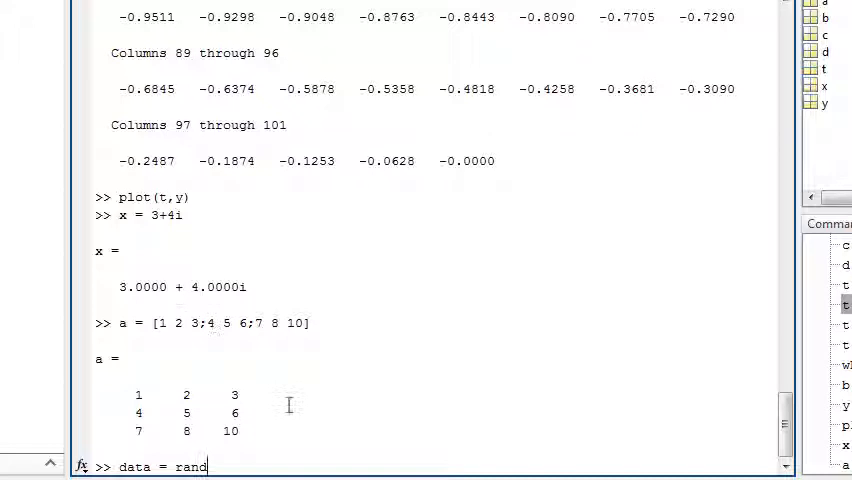
# - Complete data = rand(5) to create a 5-by-5 random matrix, then bring up the documentation browser
pyautogui.write('(')
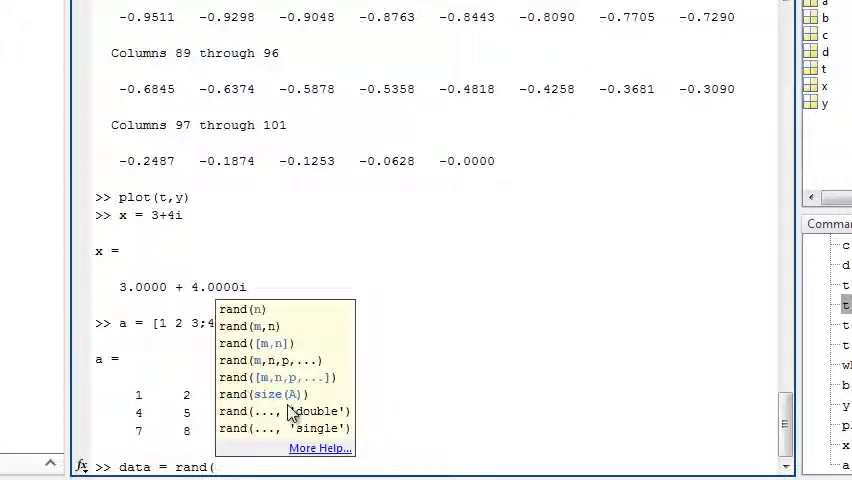
pyautogui.write('5')
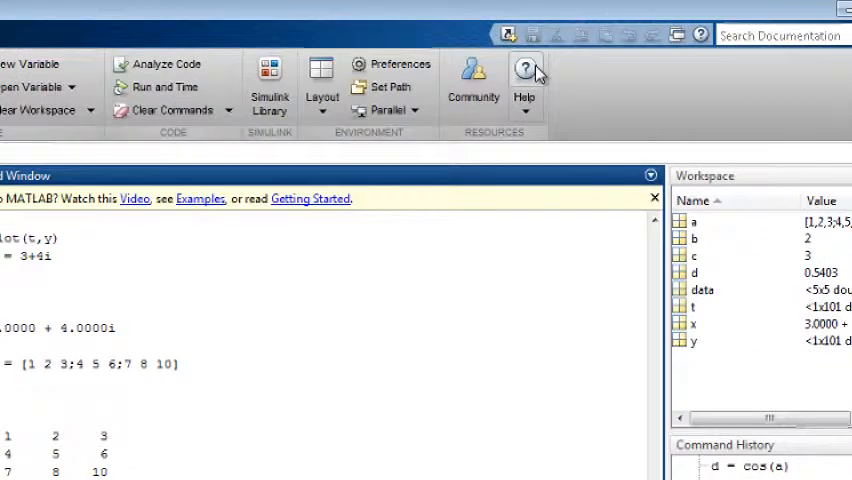
pyautogui.click(520, 70)
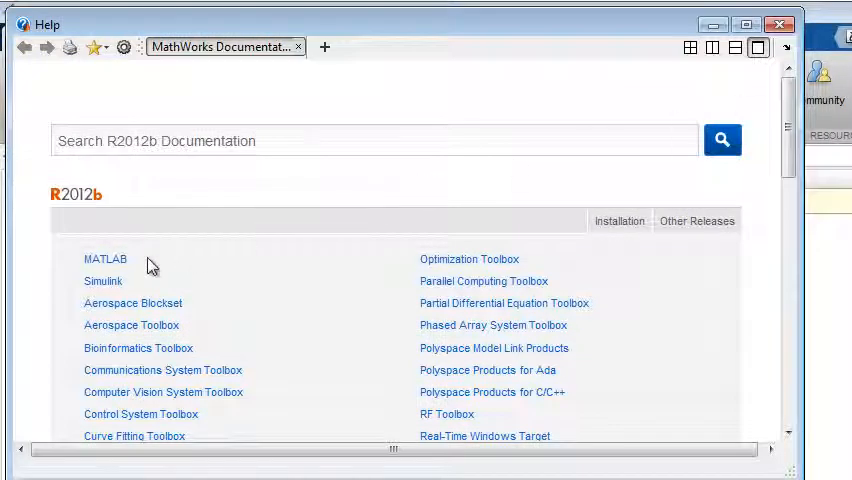
# - Browse Help to MATLAB > Statistics and Random Numbers > Random Number Generation and search for fft
pyautogui.click(96, 260)
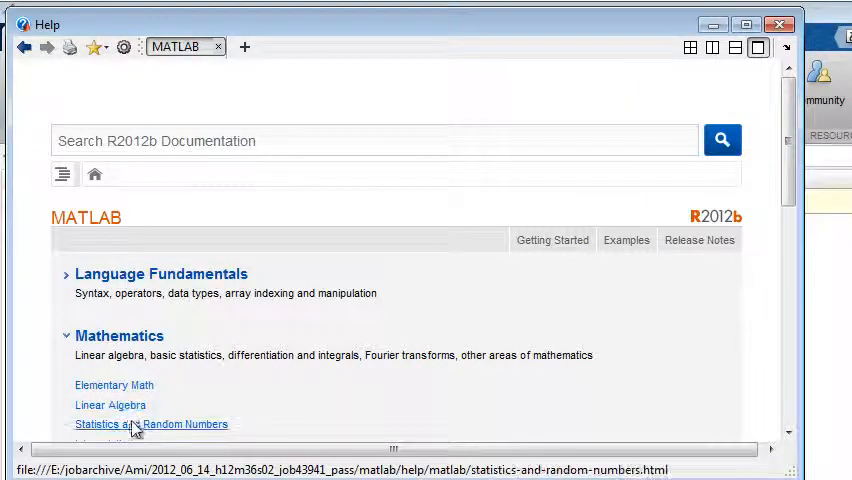
pyautogui.click(152, 424)
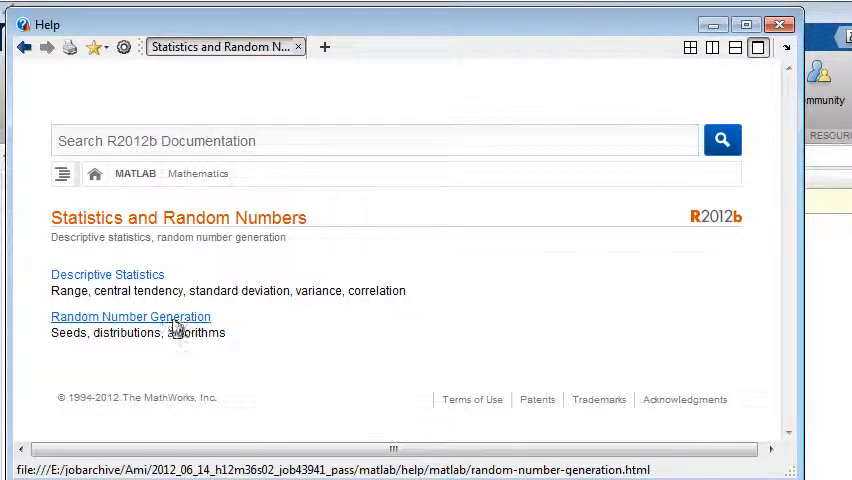
pyautogui.click(130, 316)
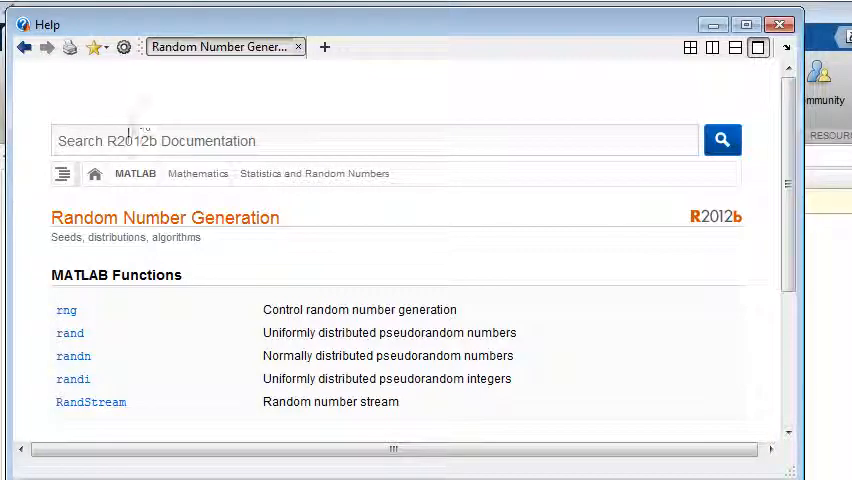
pyautogui.write('fft')
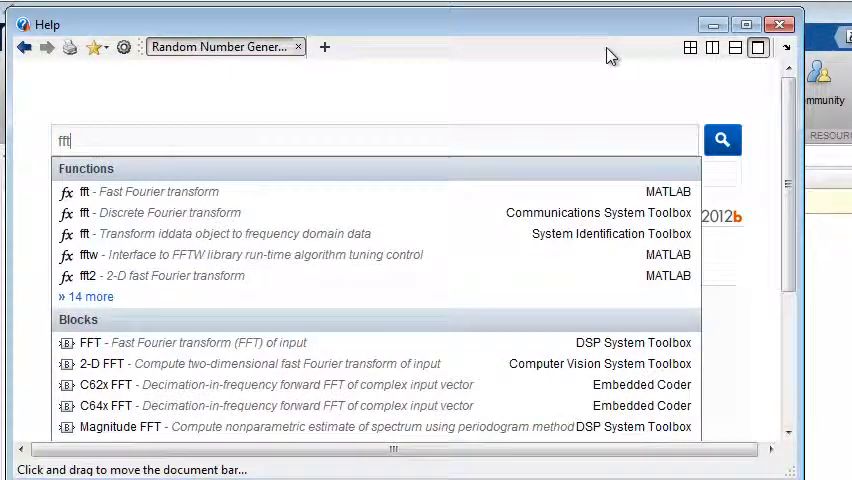
pyautogui.moveTo(780, 22)
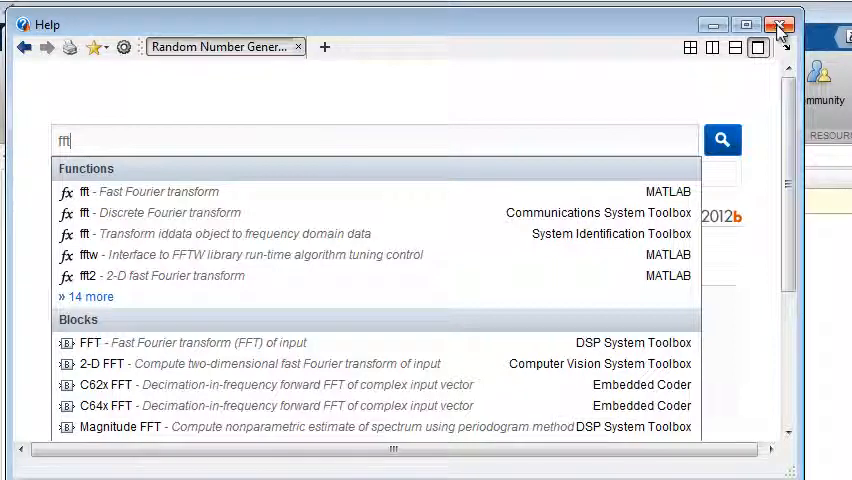
# - Close the Help window and run size(data), returning 5 5
pyautogui.click(778, 24)
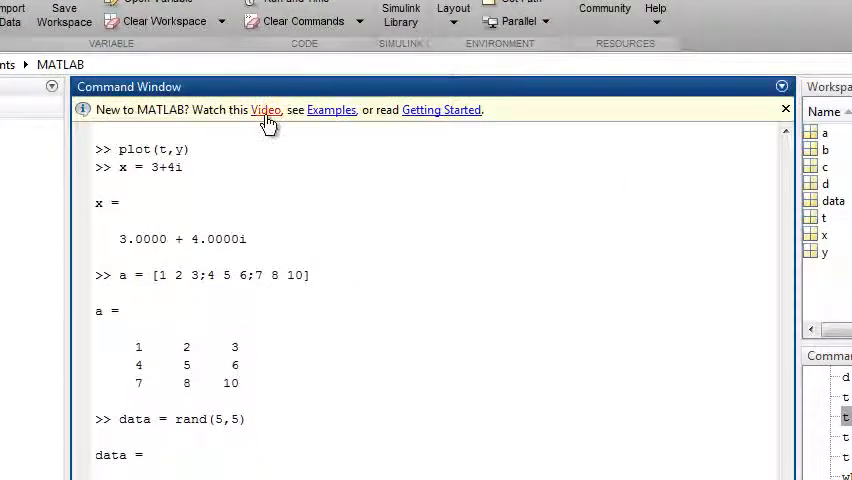
pyautogui.moveTo(332, 120)
pyautogui.write('size')
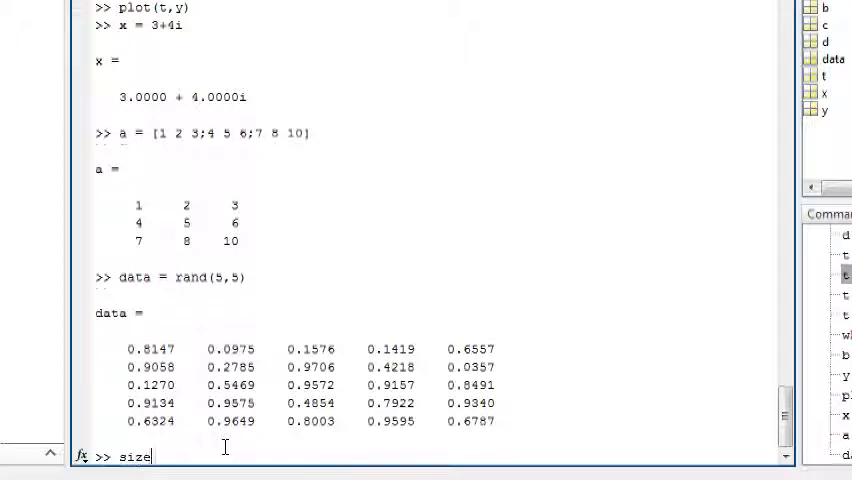
pyautogui.write('(data)')
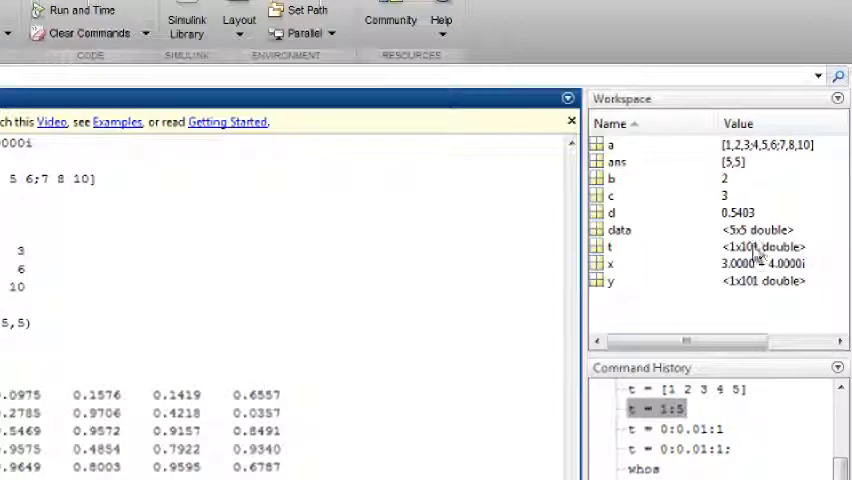
pyautogui.click(760, 230)
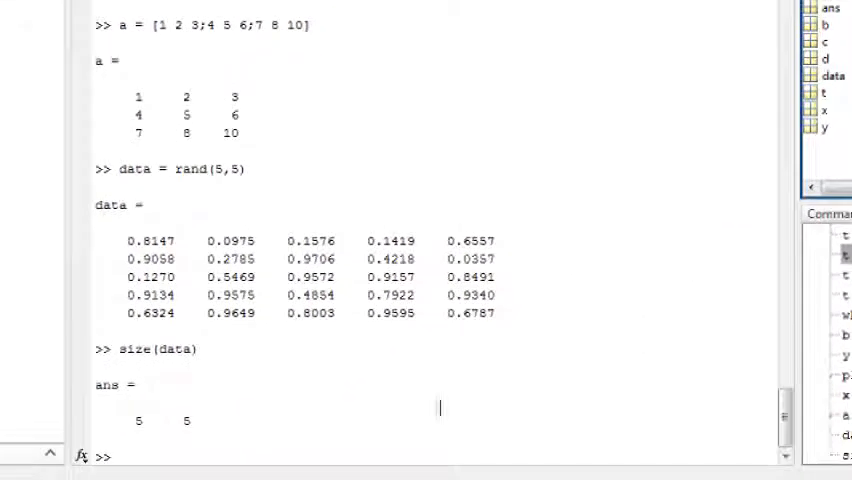
# - Compute b = a', c = a*b, c = a.*b, inv(a) and inv(a)*a giving the identity
pyautogui.write('b =')
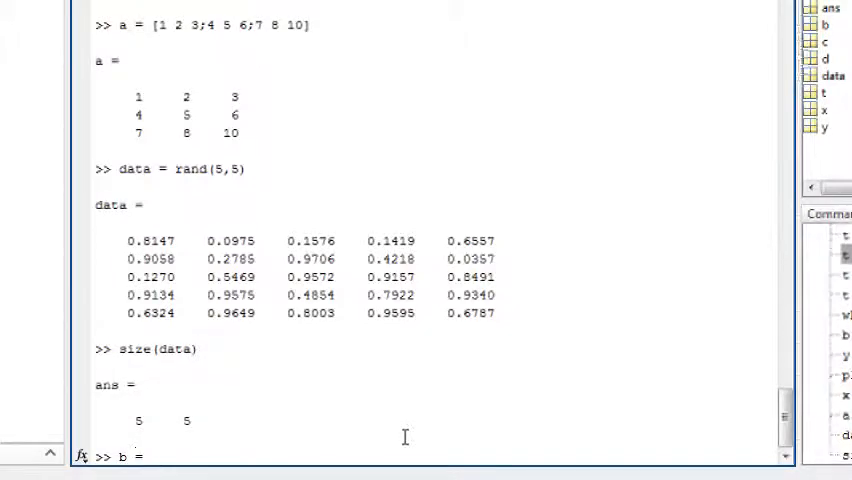
pyautogui.write("b = a'")
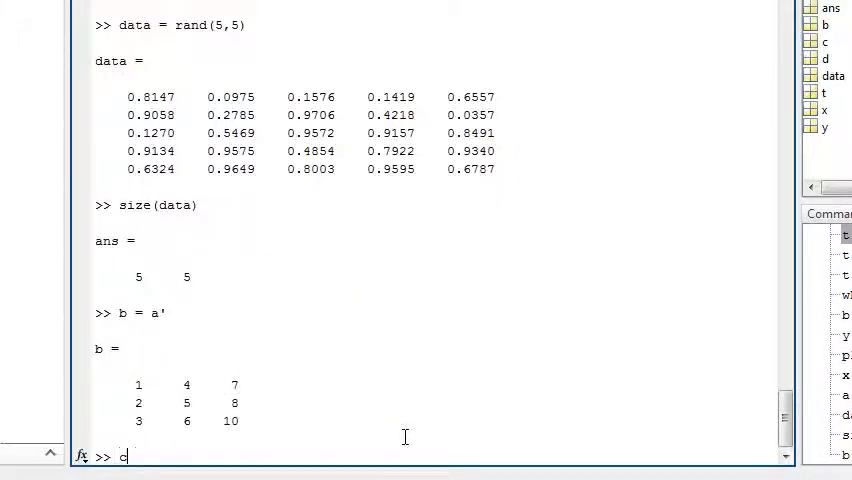
pyautogui.write('= a*b')
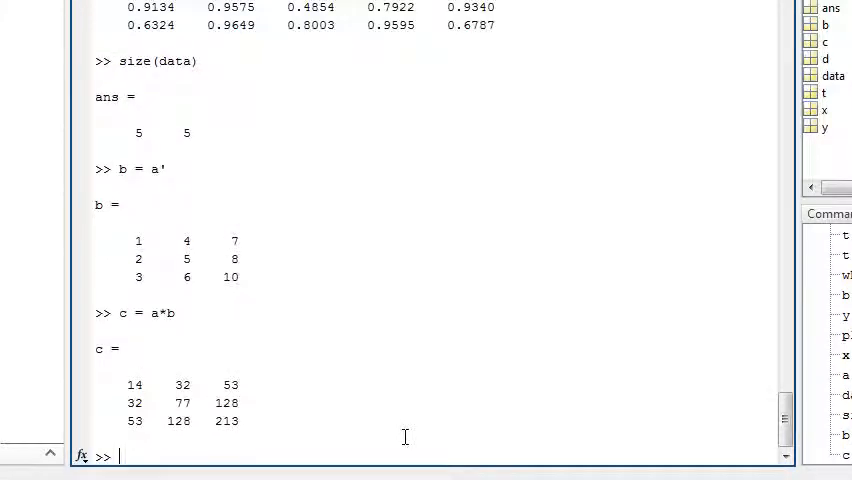
pyautogui.write('c = a.*b')
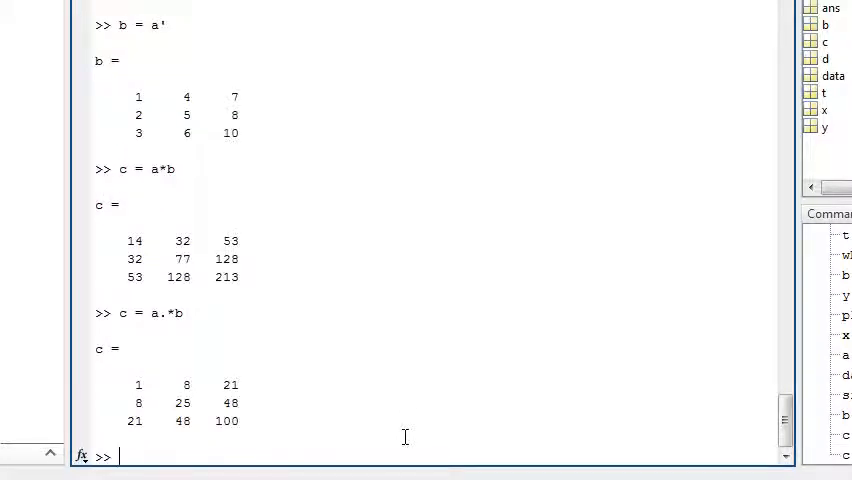
pyautogui.write('inv(a')
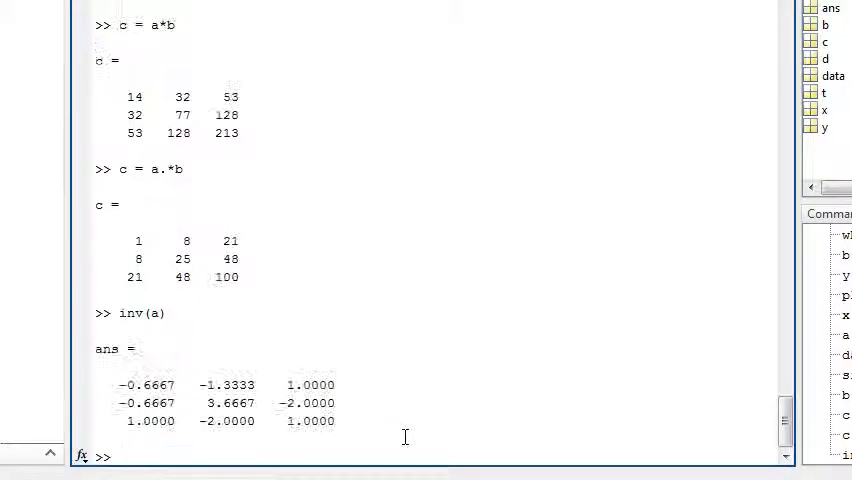
pyautogui.write('inv(a)')
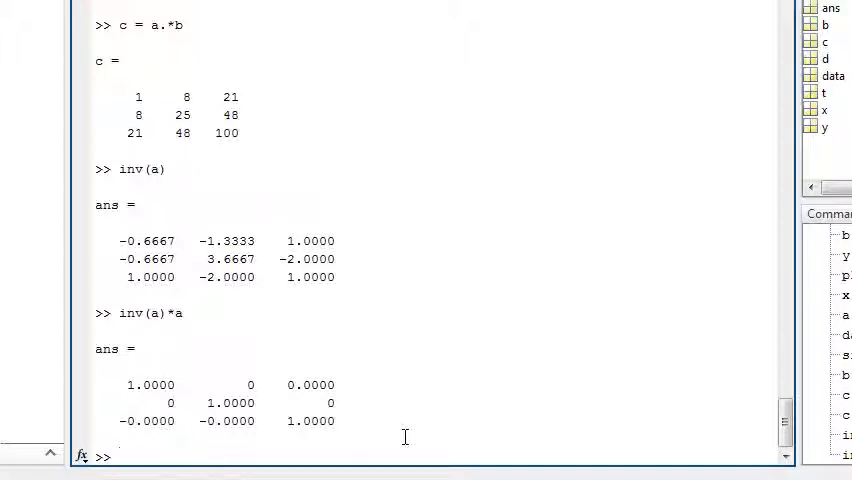
# - Evaluate a(2,3) returning 6, extract data(1:3,2:end), and set data(1:2,:) to 0
pyautogui.write('a')
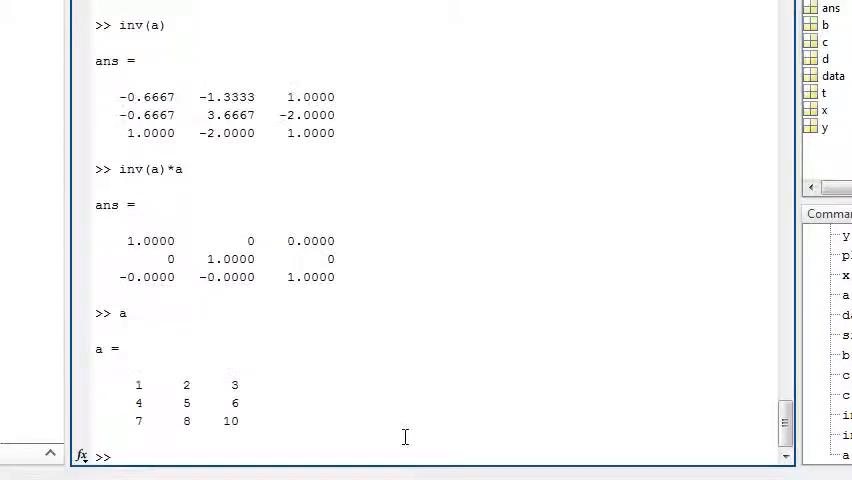
pyautogui.write('a(2,3)')
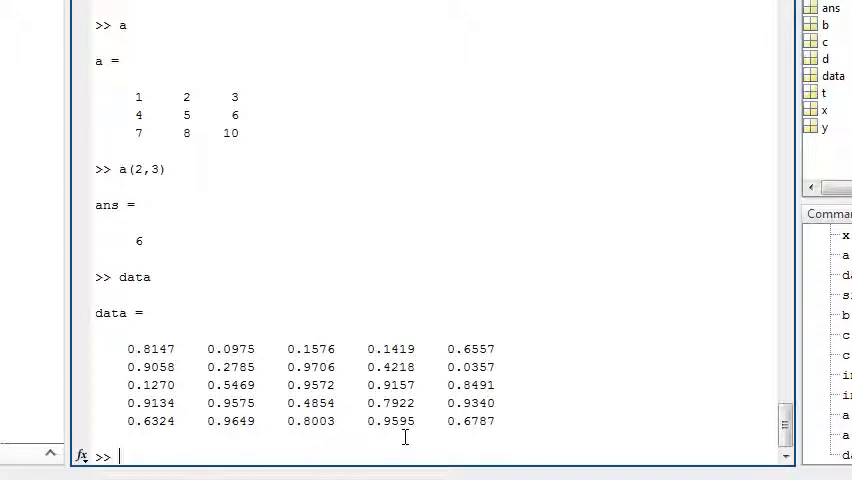
pyautogui.write('data(1')
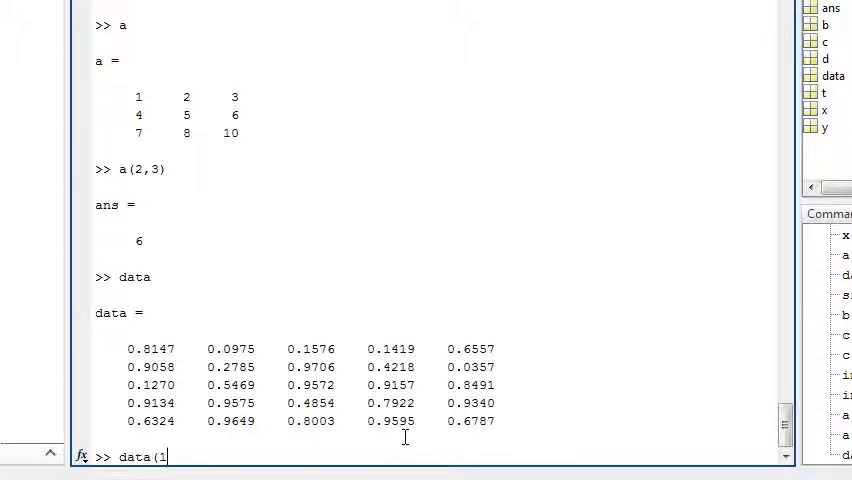
pyautogui.write(':3,')
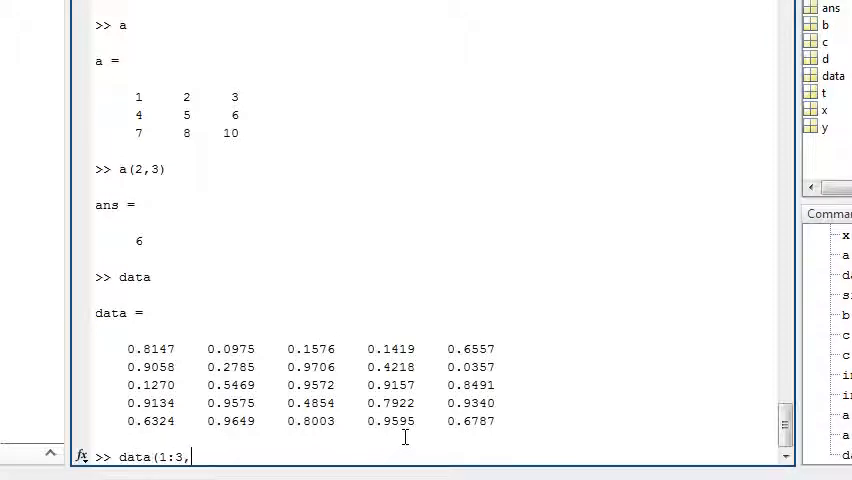
pyautogui.write('2:e')
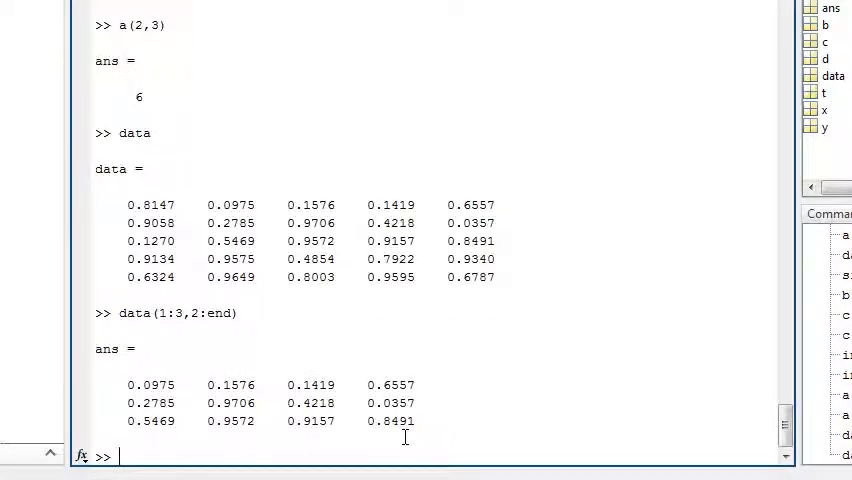
pyautogui.write('data')
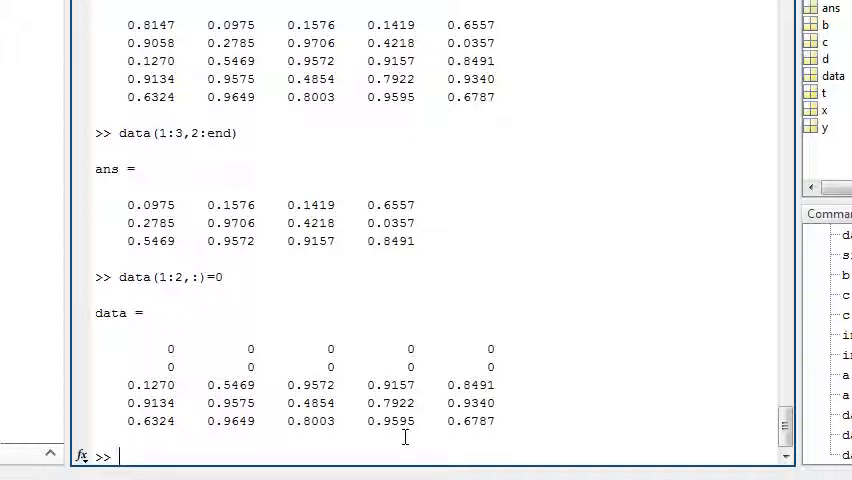
# - Compute w = y'*y and begin entering surf(w to plot it as a surface
pyautogui.write('w =')
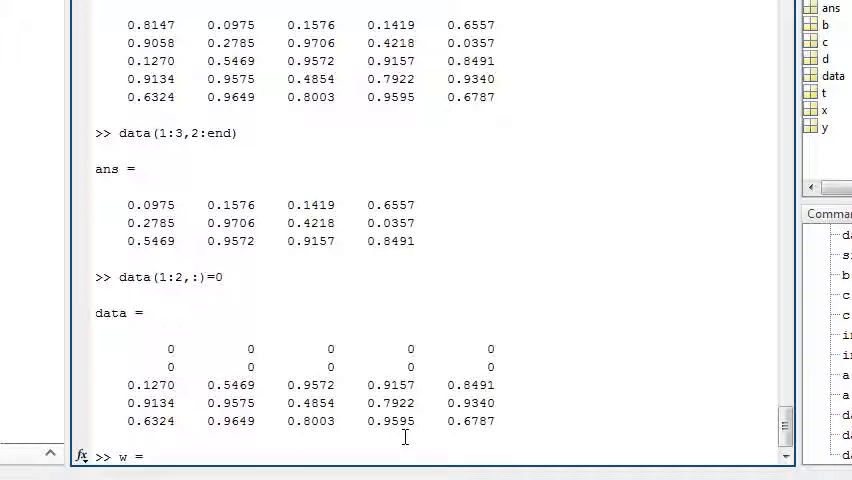
pyautogui.write("y'*y;")
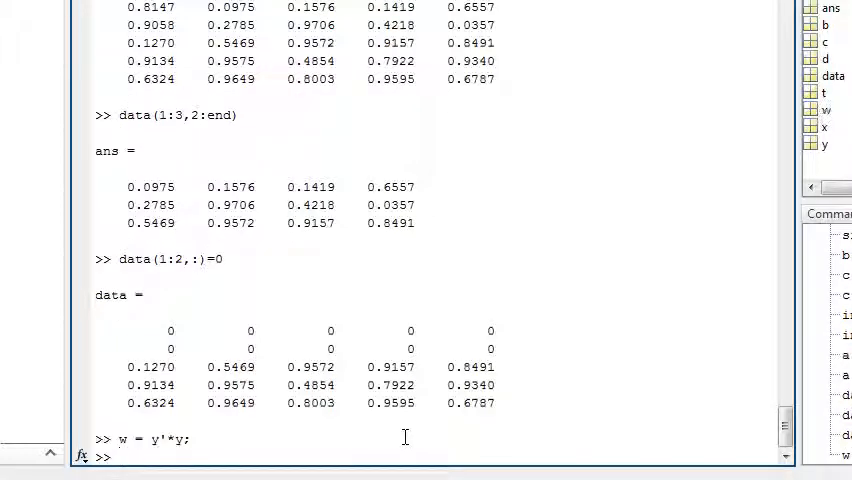
pyautogui.write('surf(w')
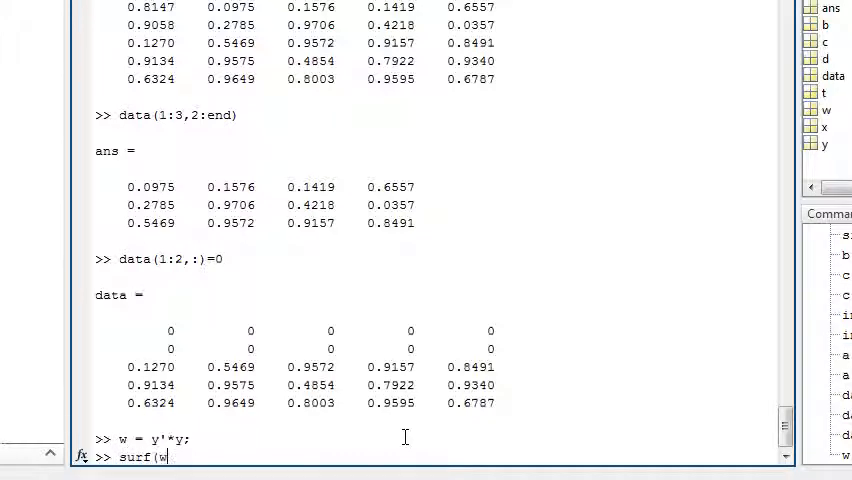